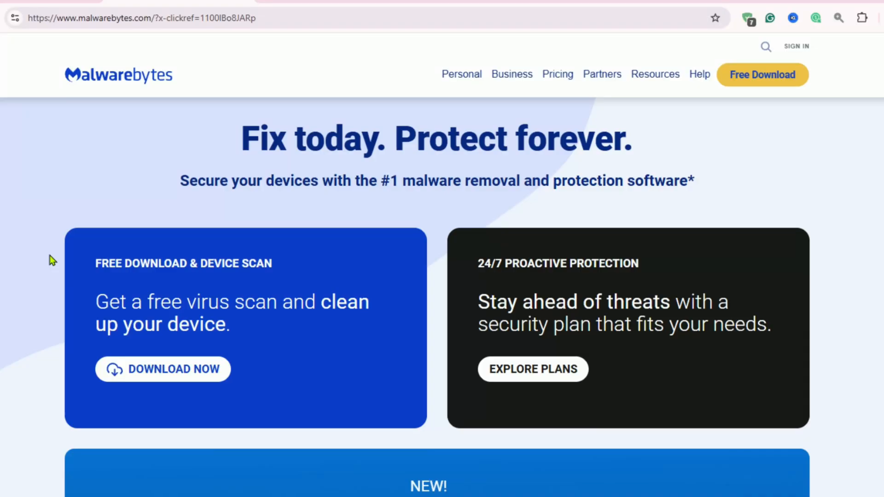
Step: Scroll to the pinned comment and follow its free malware remover download link
scroll("down", 3)
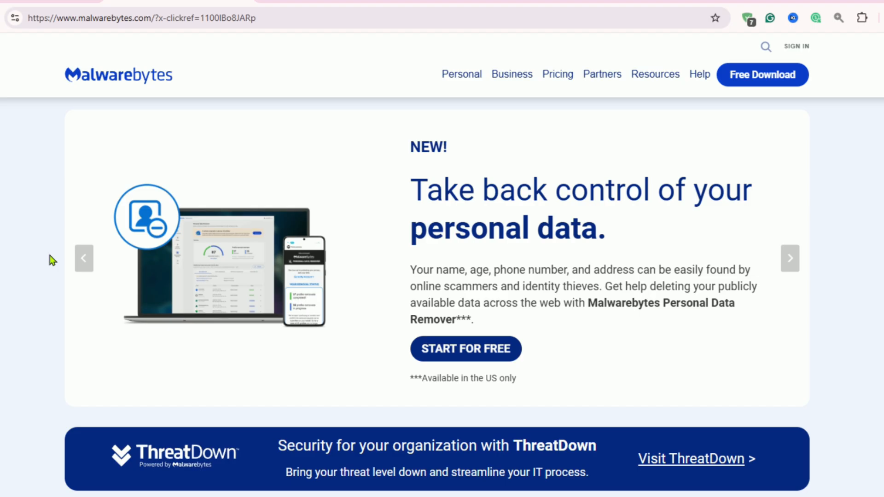
scroll("down", 3)
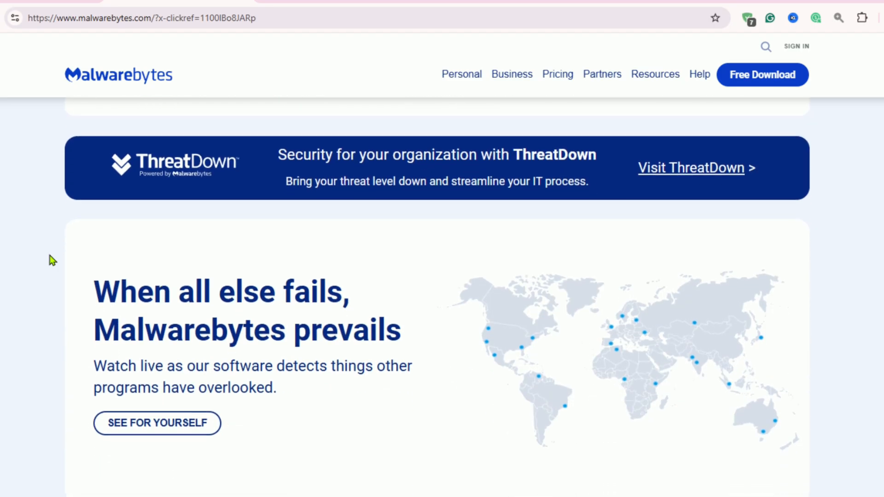
scroll("down", 3)
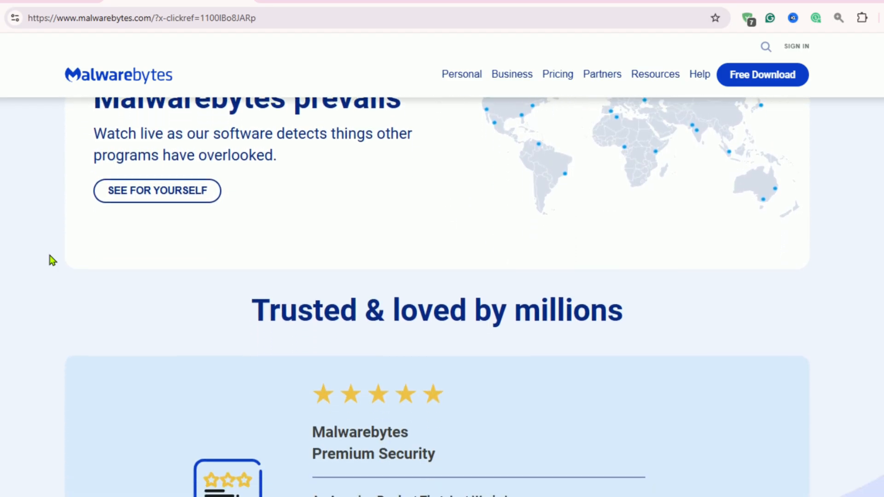
scroll("down", 3)
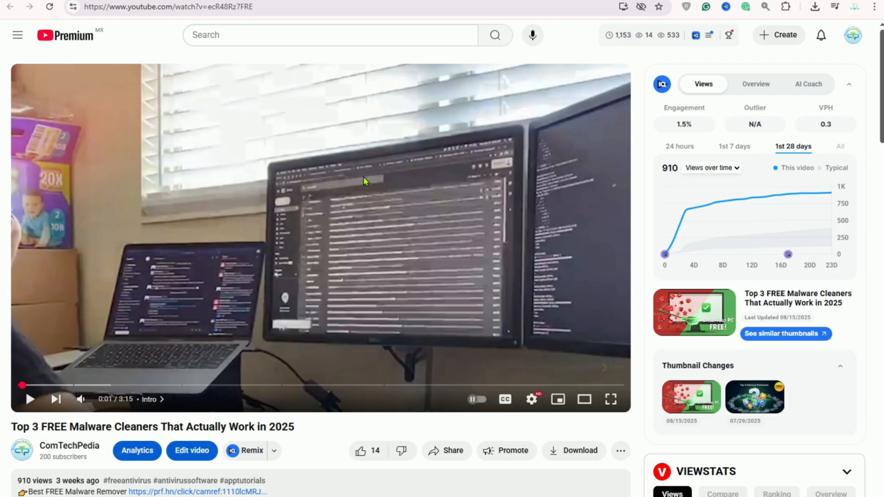
scroll("down", 3)
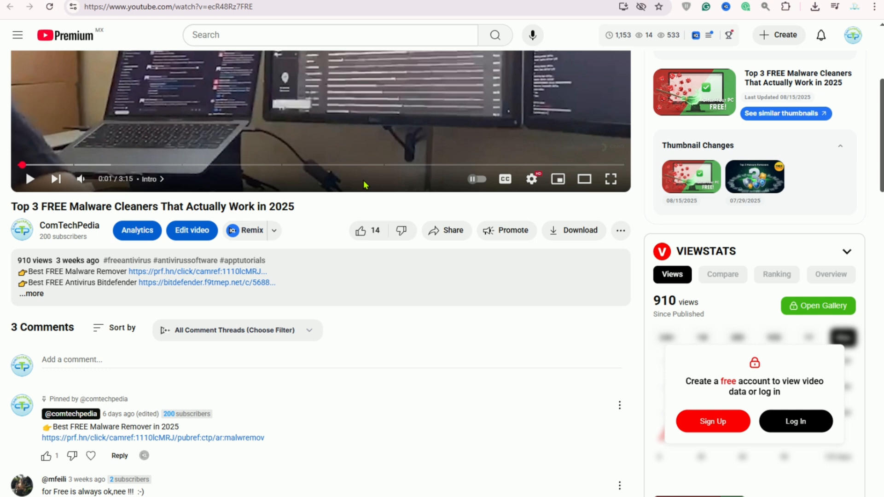
mouse_move(184, 444)
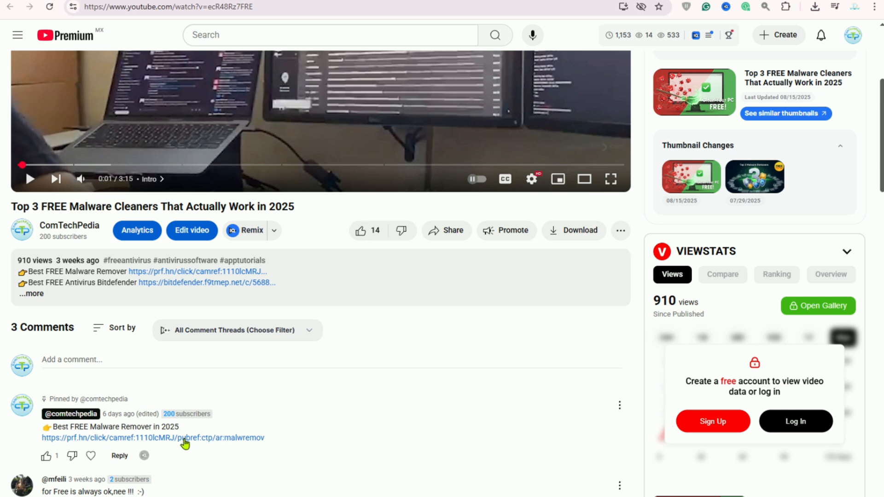
left_click(152, 438)
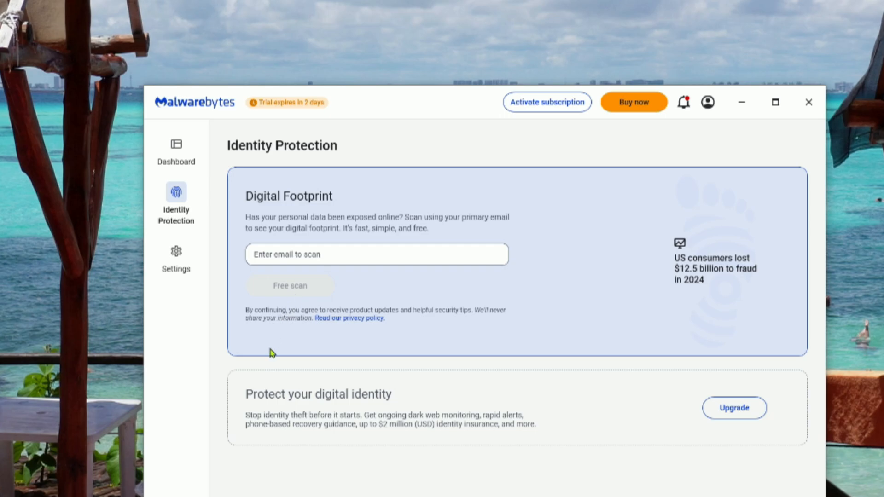
mouse_move(175, 251)
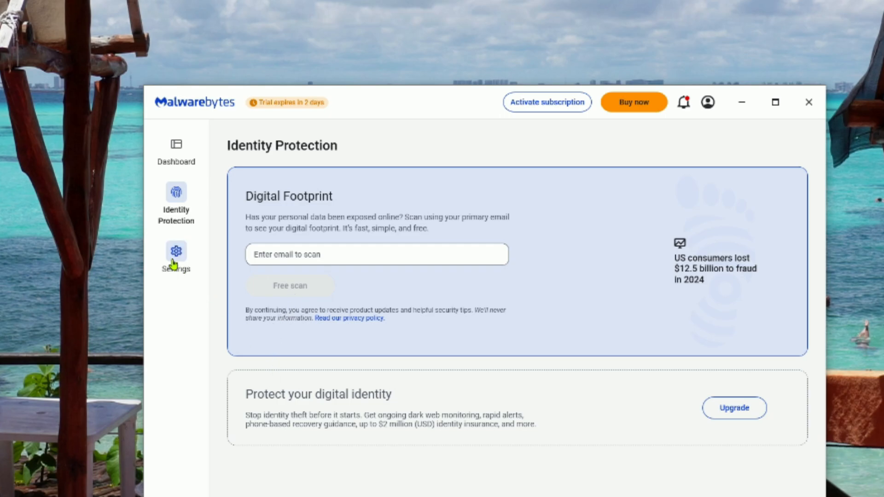
Step: Visit Settings, return to the Dashboard, and expand the Scanner card's three-dot menu
left_click(175, 253)
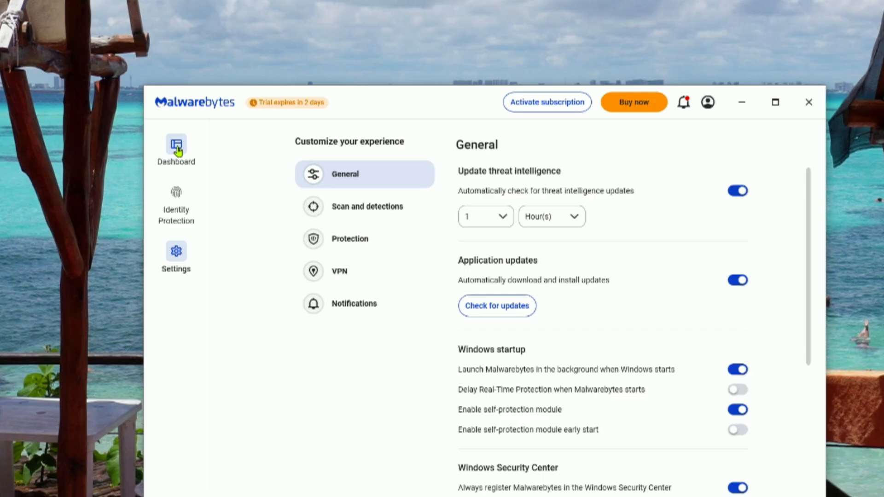
left_click(176, 145)
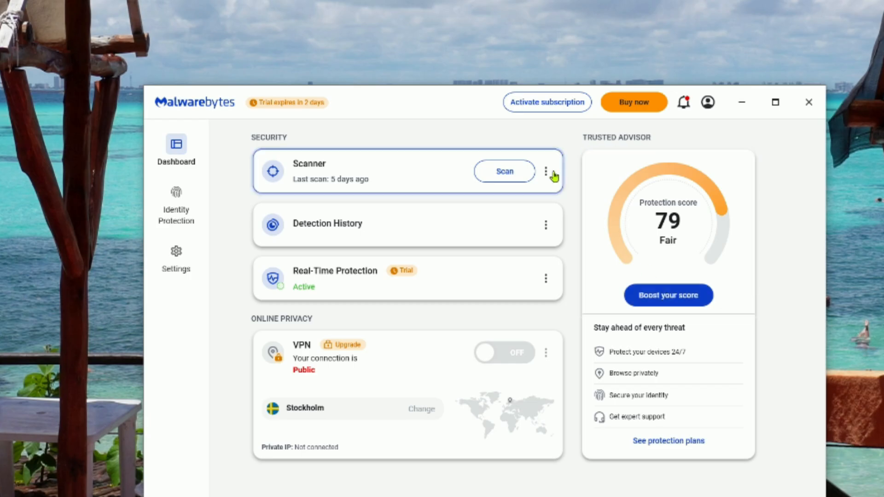
left_click(504, 172)
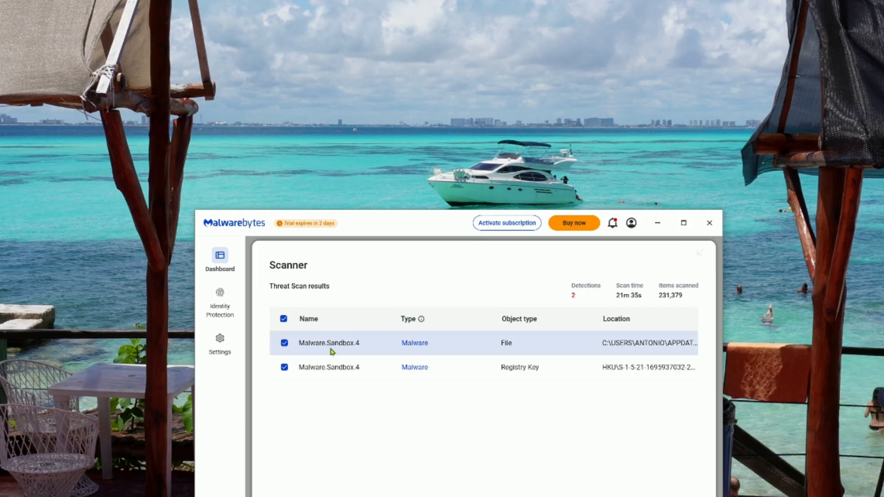
mouse_move(355, 362)
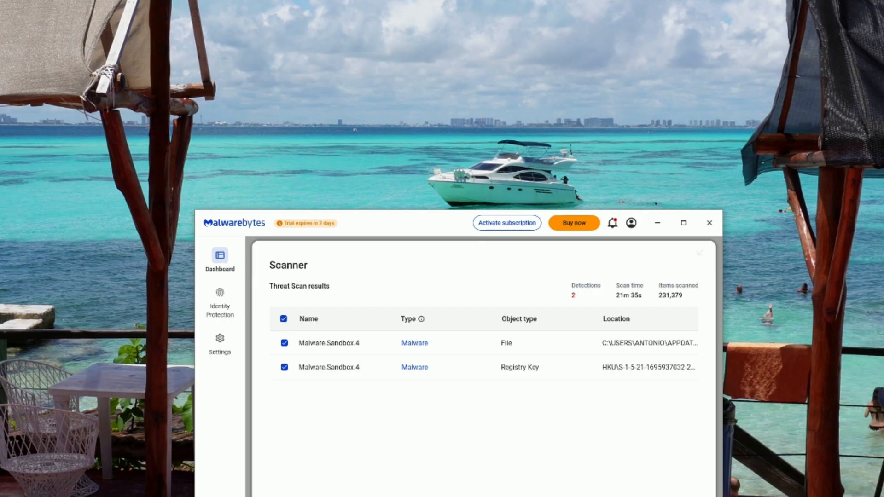
Step: Quarantine the 2 checked Malware.Sandbox.4 items (file and registry key)
left_click(622, 470)
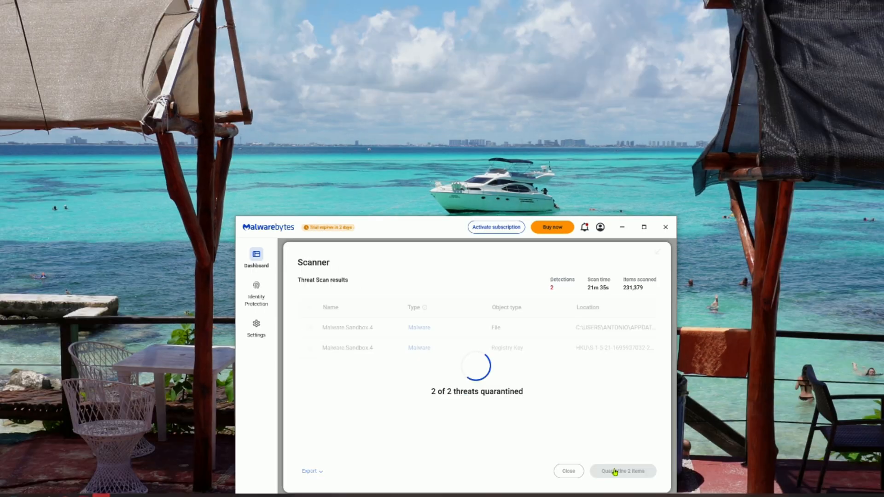
left_click(622, 471)
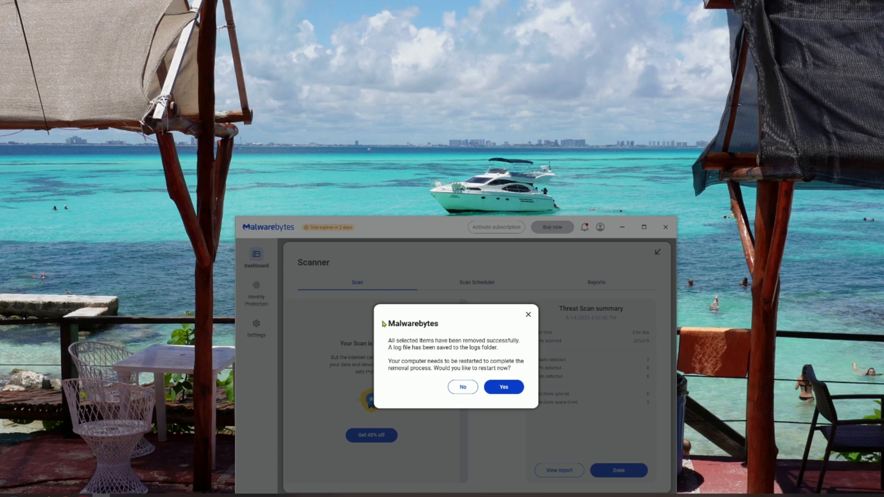
mouse_move(416, 362)
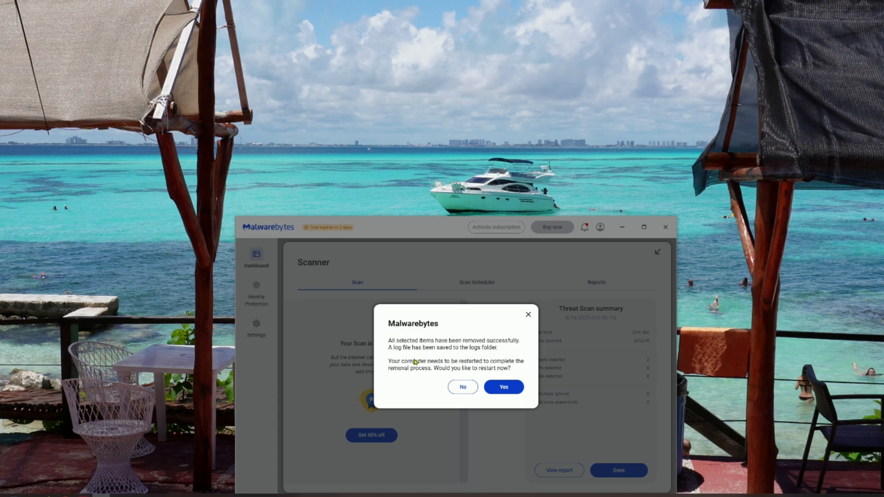
mouse_move(461, 365)
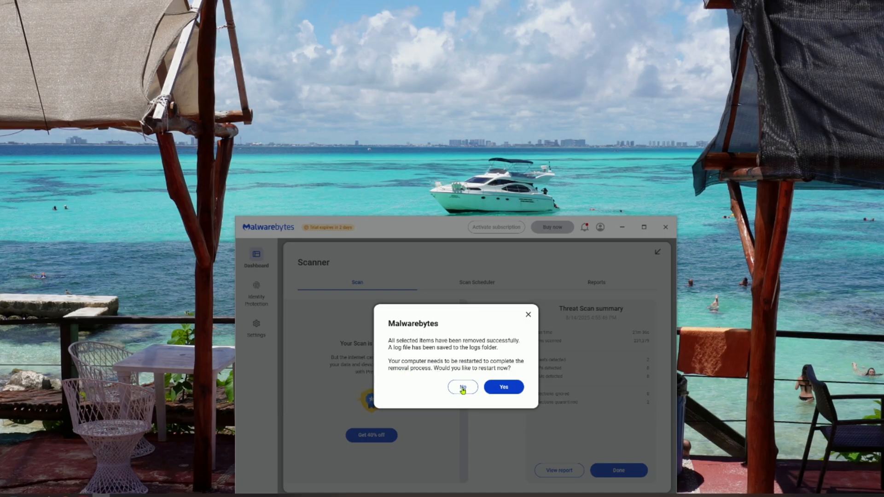
left_click(462, 387)
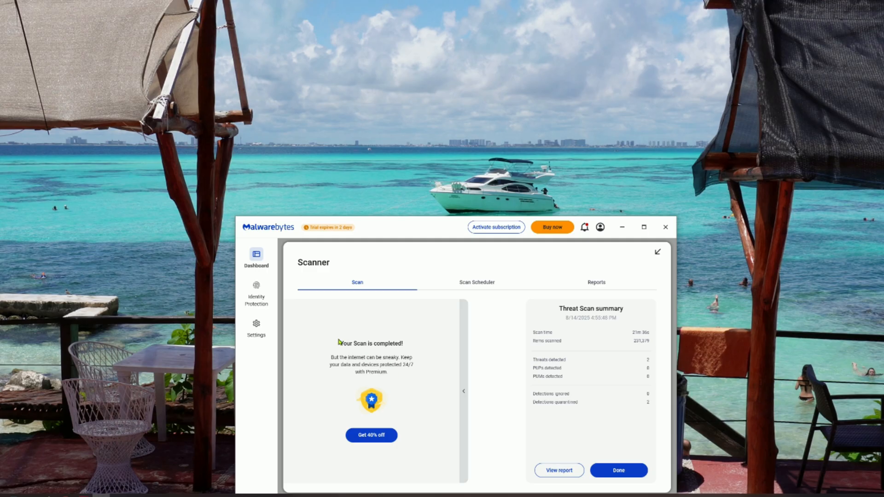
mouse_move(534, 484)
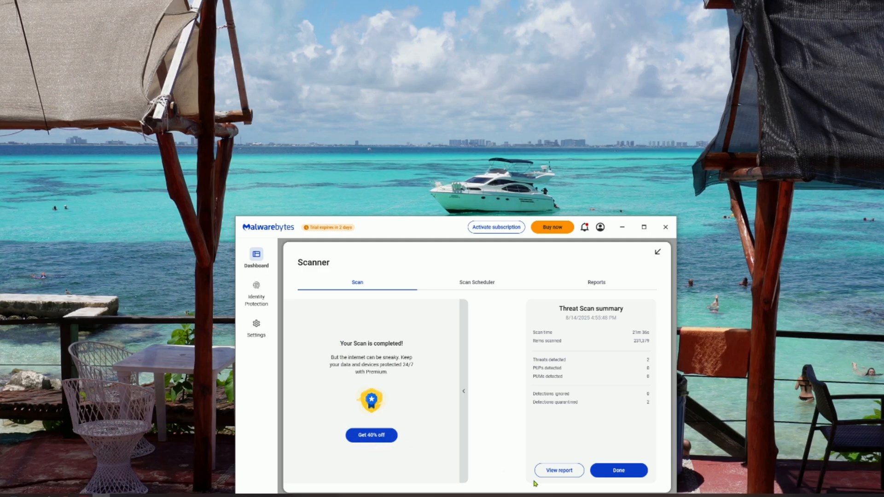
mouse_move(536, 331)
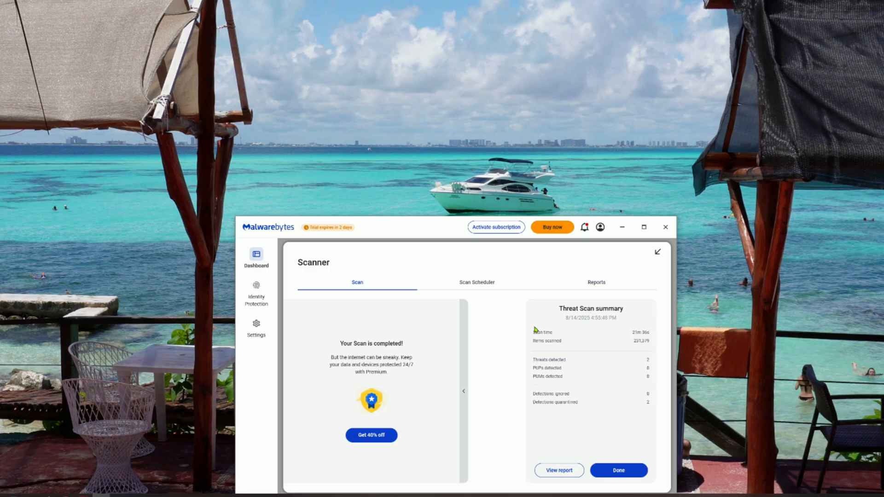
mouse_move(612, 406)
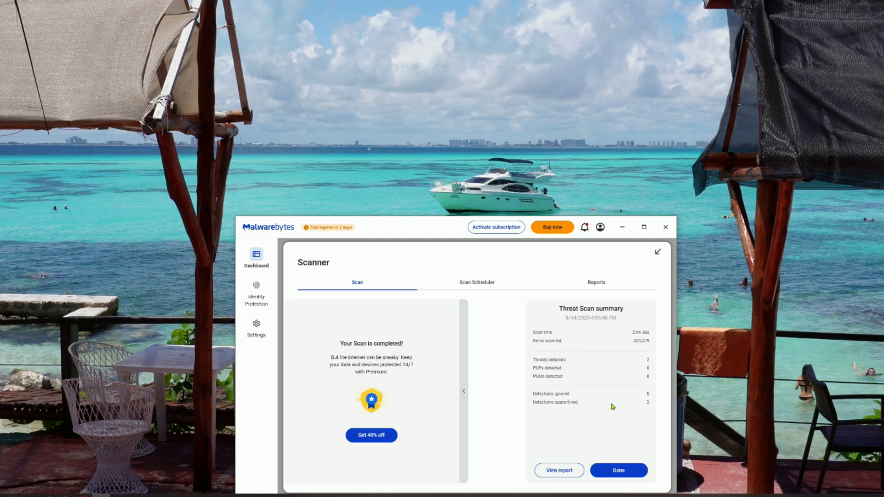
left_click(552, 227)
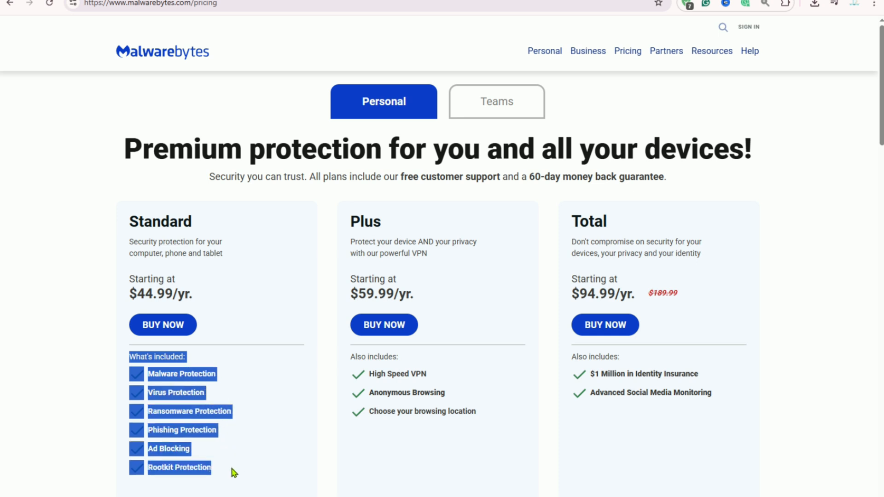
scroll("down", 3)
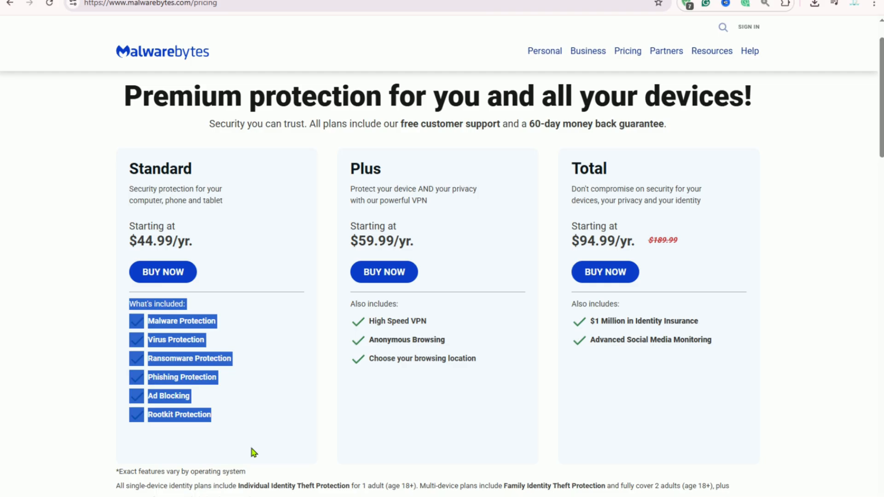
scroll("down", 3)
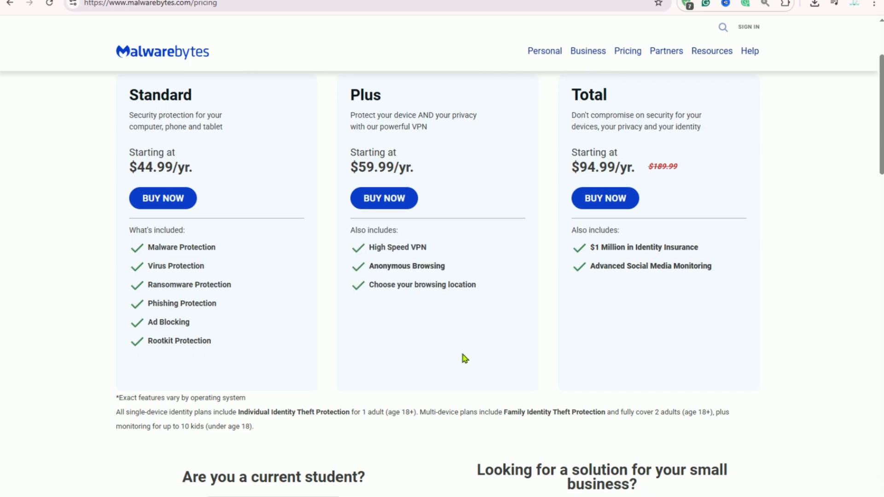
scroll("down", 3)
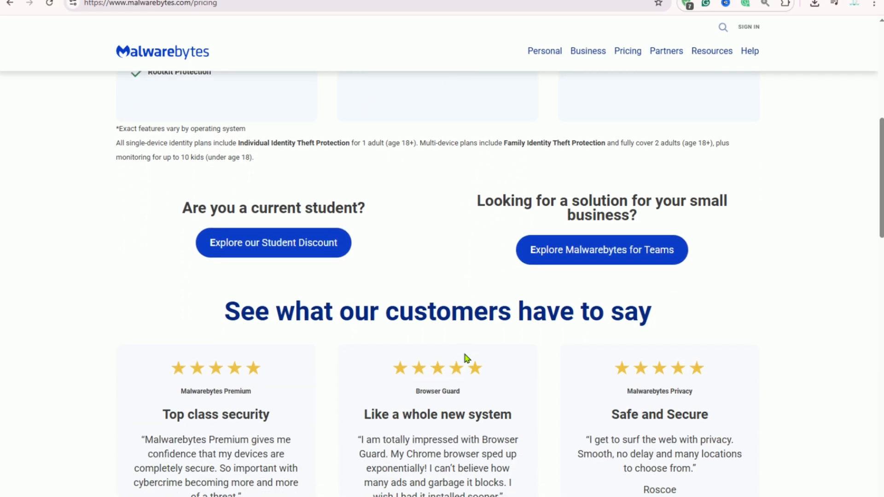
scroll("down", 3)
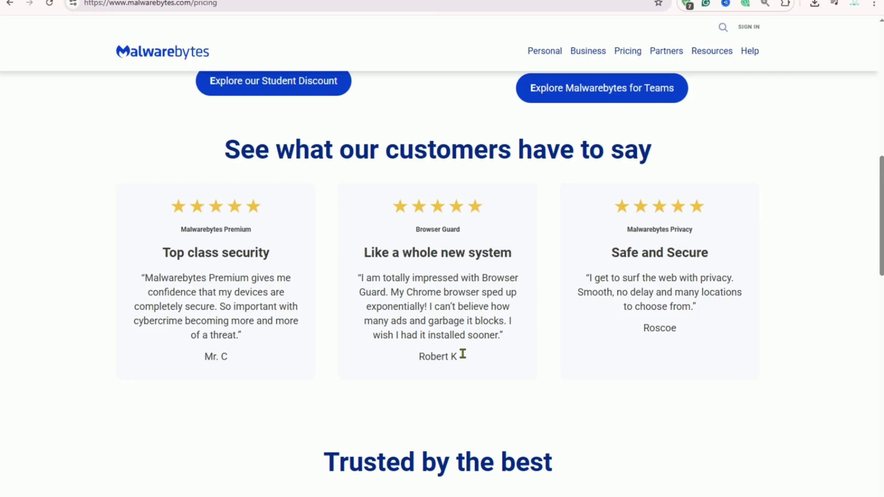
scroll("down", 3)
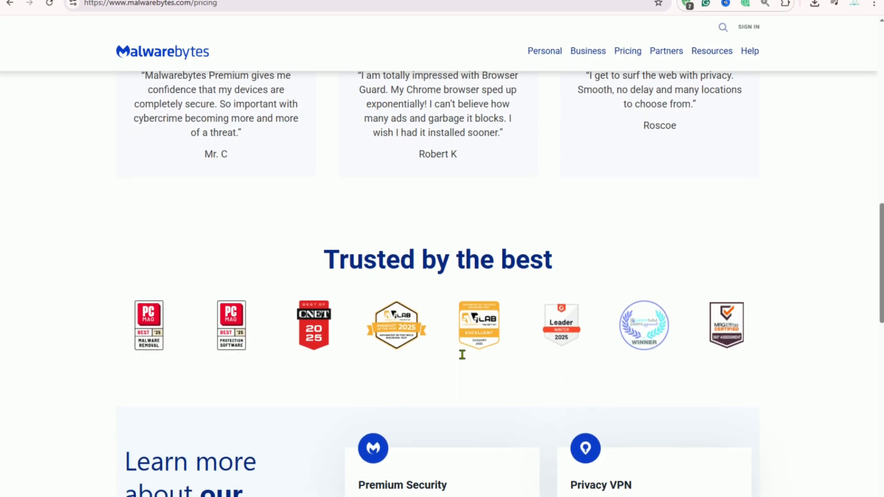
scroll("down", 3)
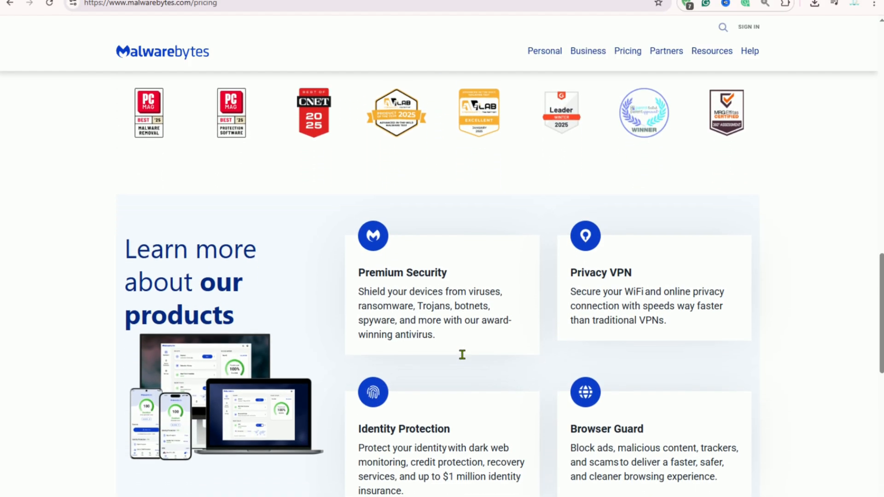
scroll("down", 3)
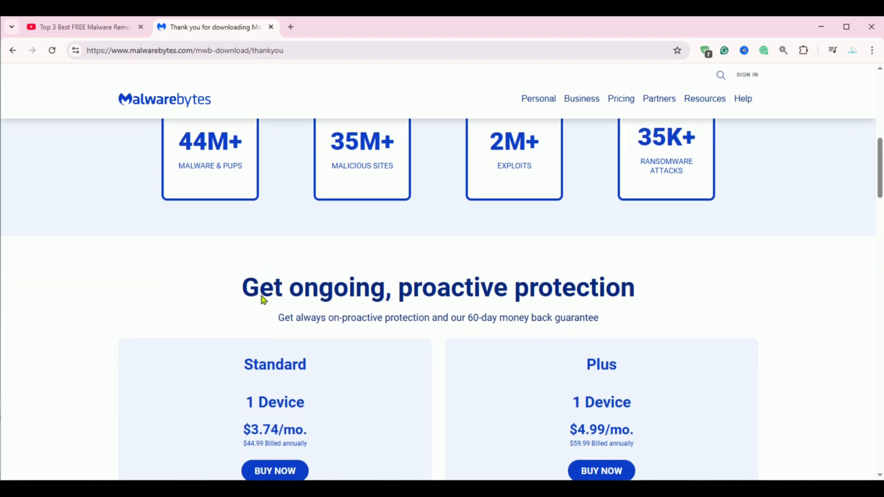
scroll("down", 3)
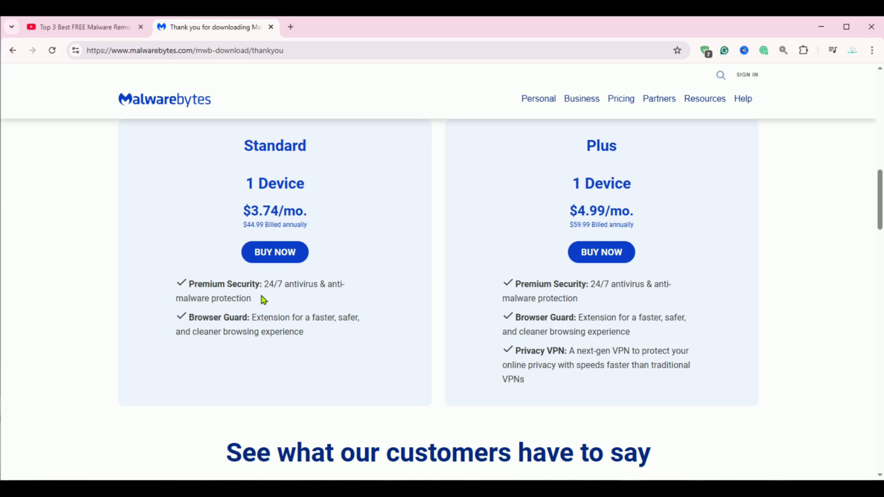
scroll("down", 3)
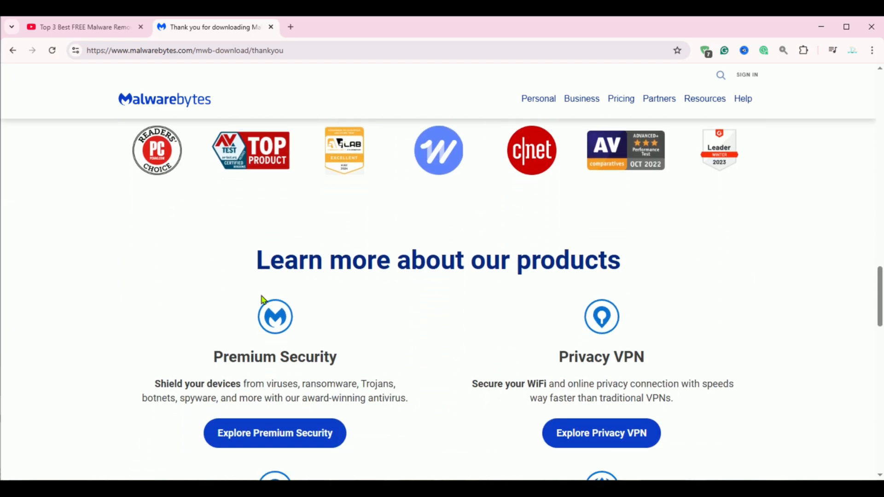
scroll("down", 3)
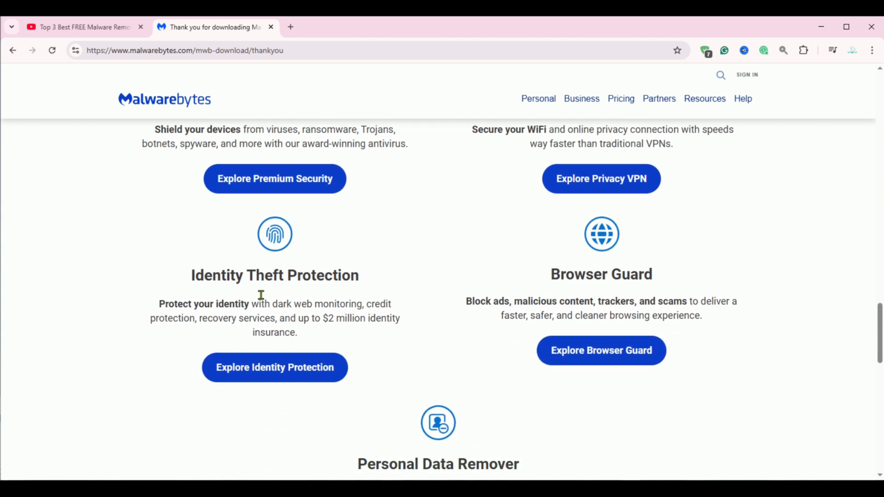
scroll("down", 3)
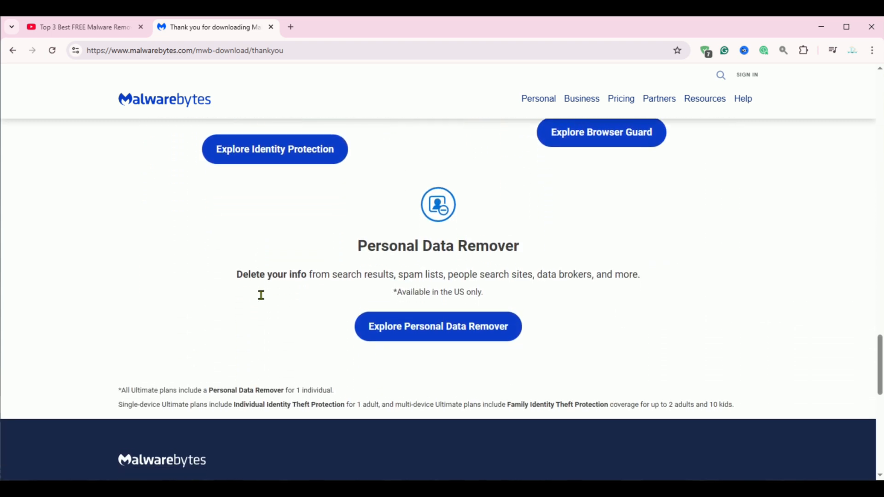